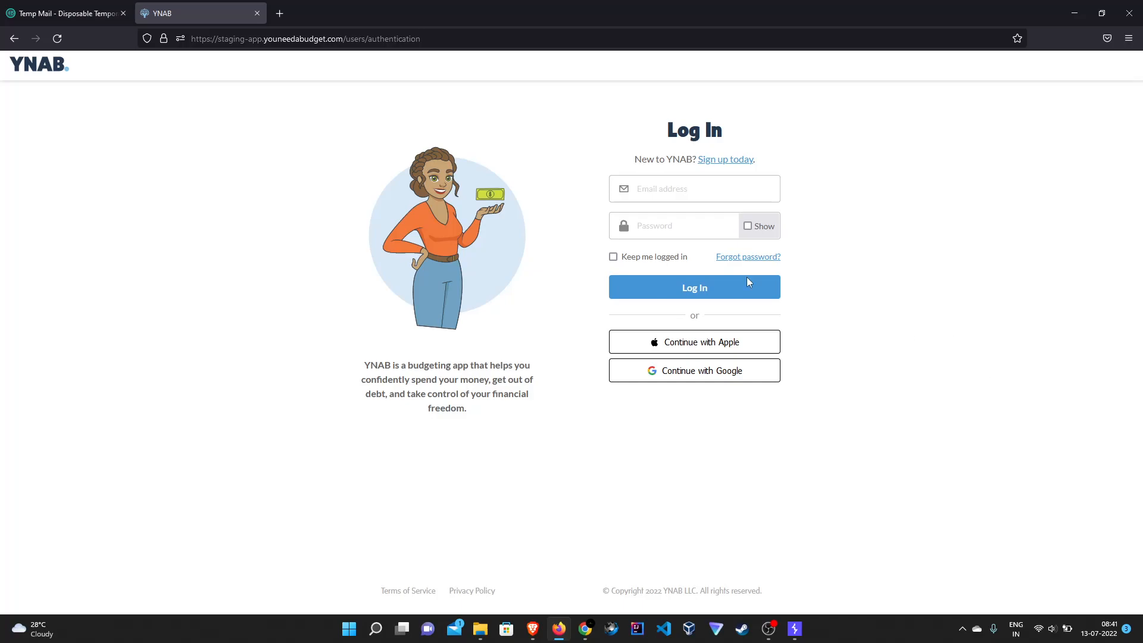
{"action": "mouse_move", "coordinate": [888, 425]}
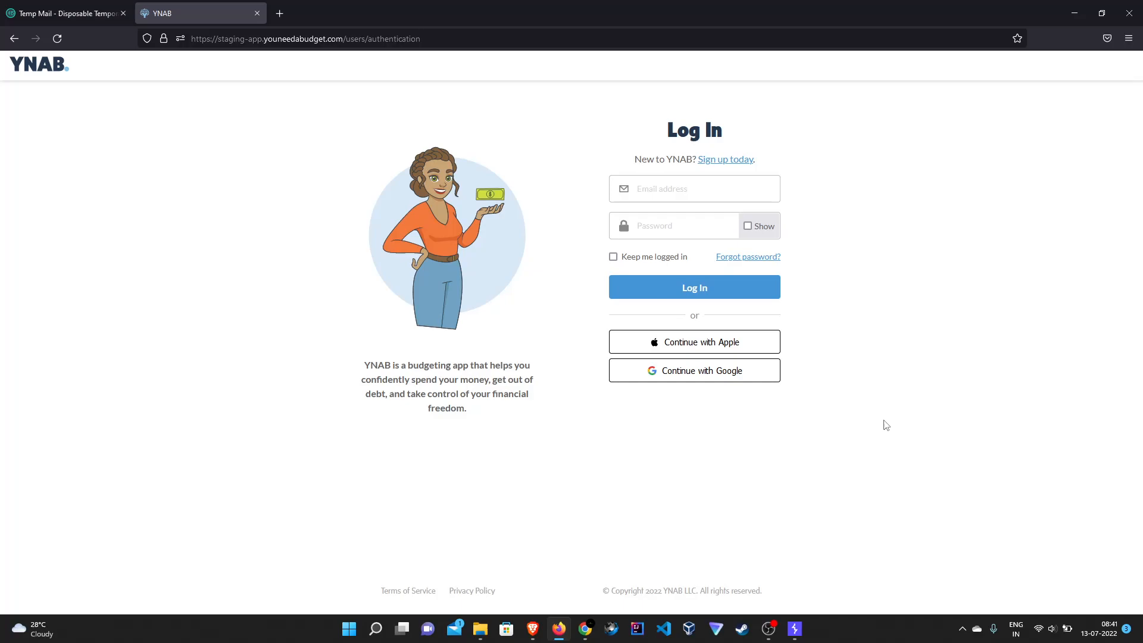
{"action": "mouse_move", "coordinate": [786, 411]}
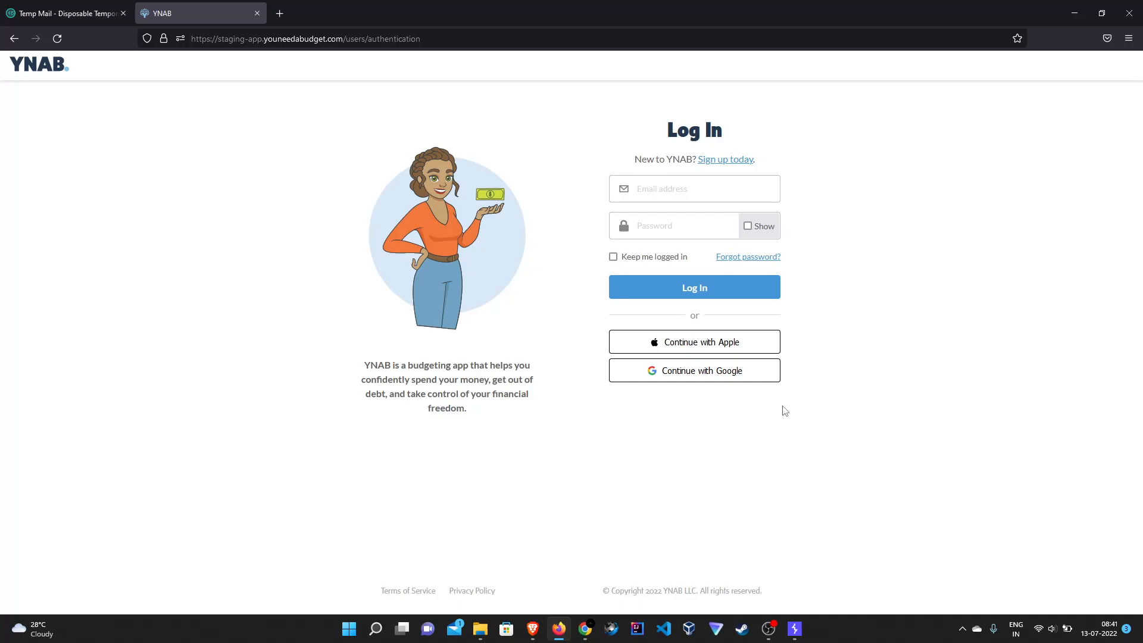
Sign in to YNAB via Google, pick the Google account, and open the account menu
{"action": "left_click", "coordinate": [693, 370]}
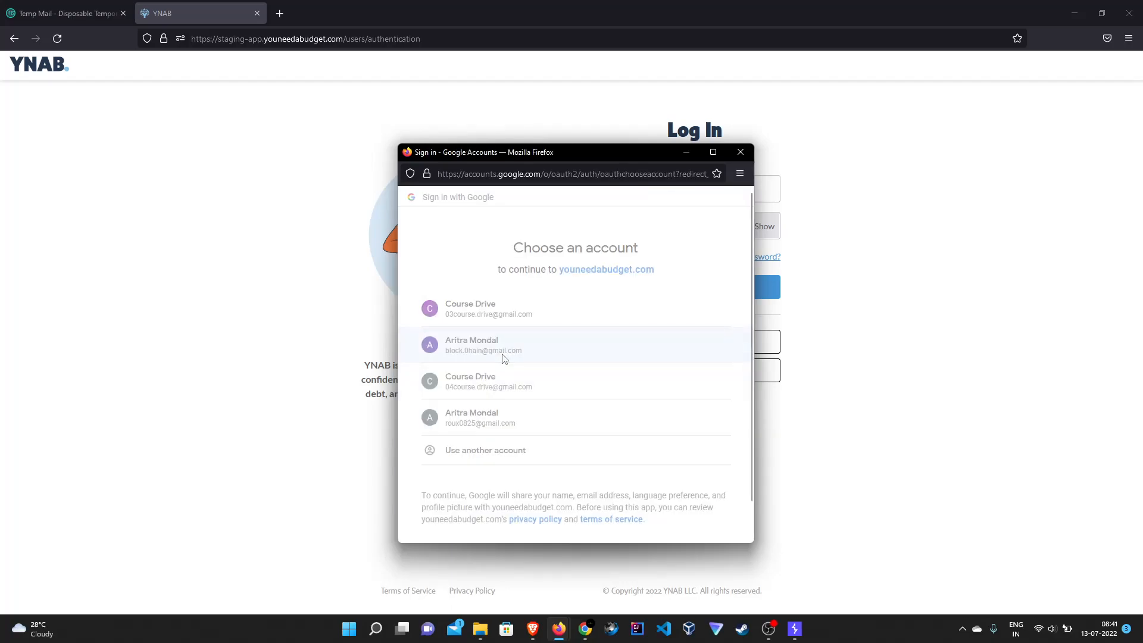
{"action": "left_click", "coordinate": [481, 345]}
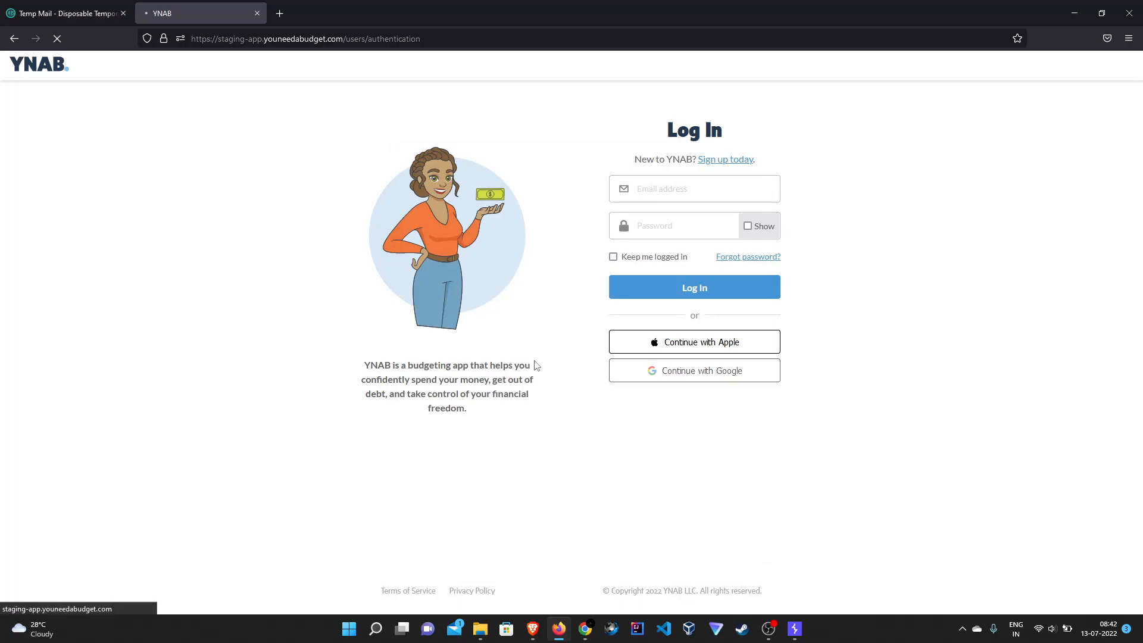
{"action": "left_click", "coordinate": [693, 287]}
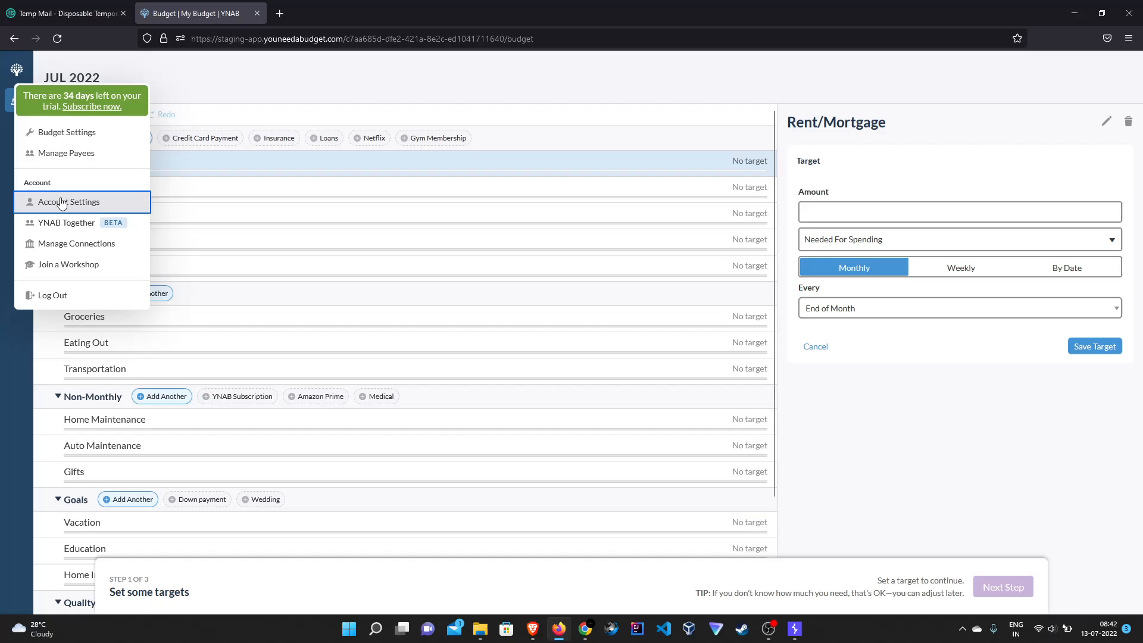
Open Account Settings, check the Temp Mail tab, then open Change Email & Password
{"action": "left_click", "coordinate": [67, 202]}
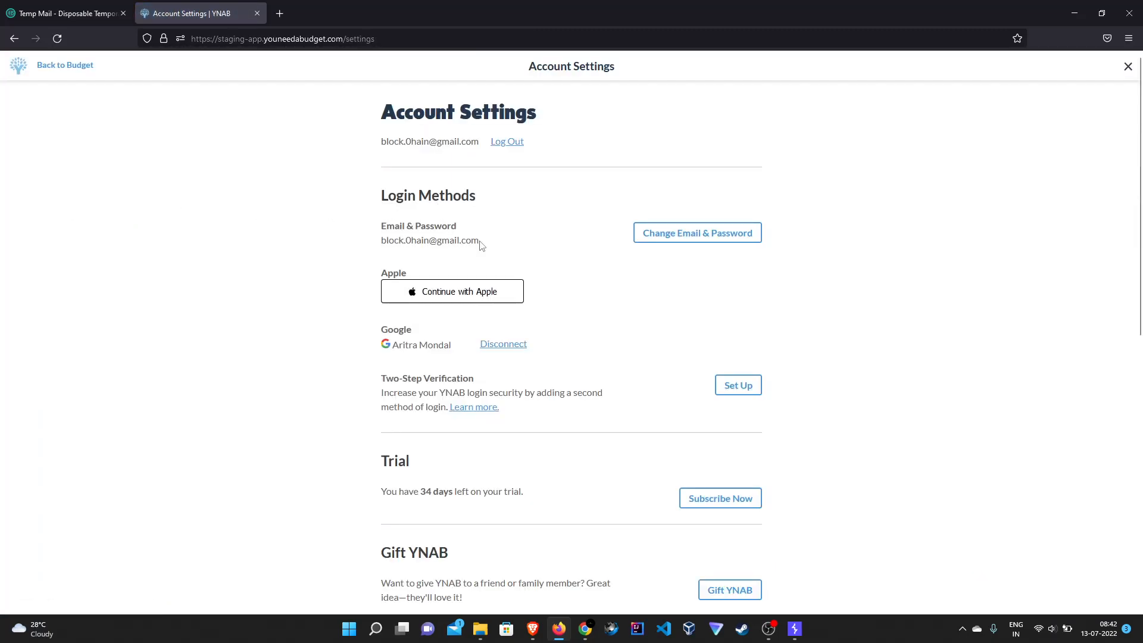
{"action": "left_click", "coordinate": [64, 13]}
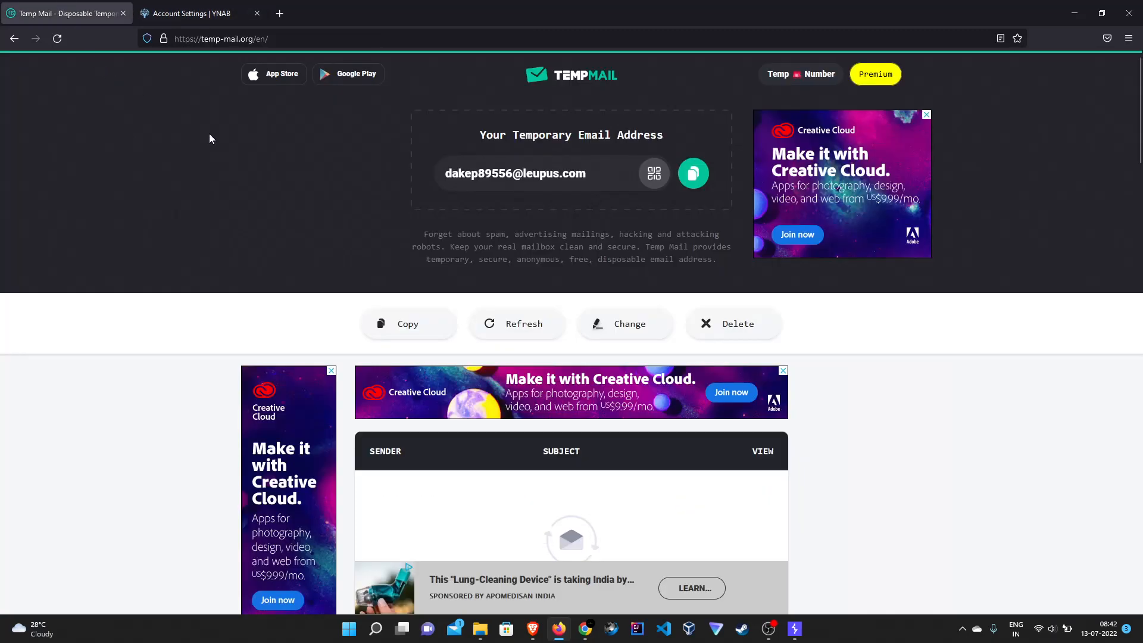
{"action": "left_click", "coordinate": [197, 13]}
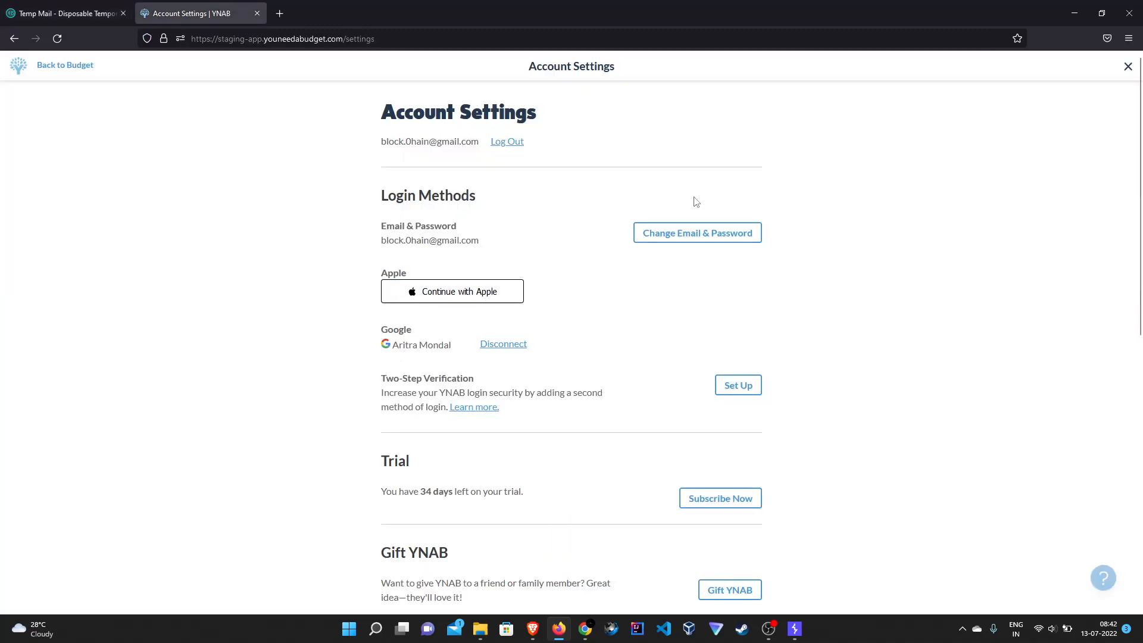
{"action": "left_click", "coordinate": [696, 233]}
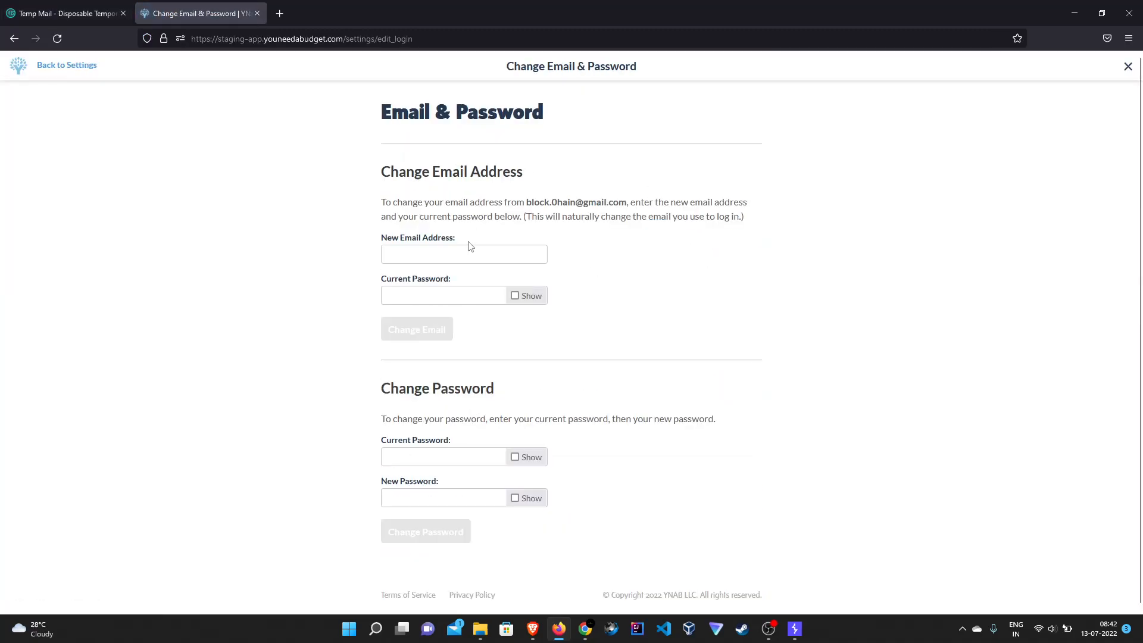
Submit the temporary address as the new email and decline Firefox's password save
{"action": "type", "text": "••"}
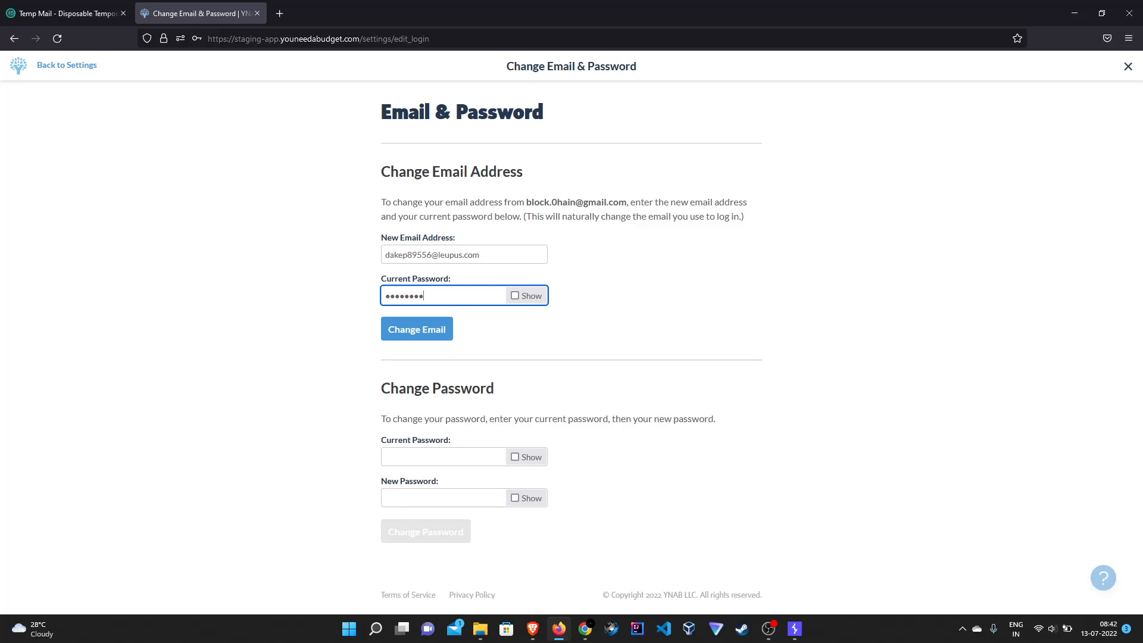
{"action": "left_click", "coordinate": [417, 329]}
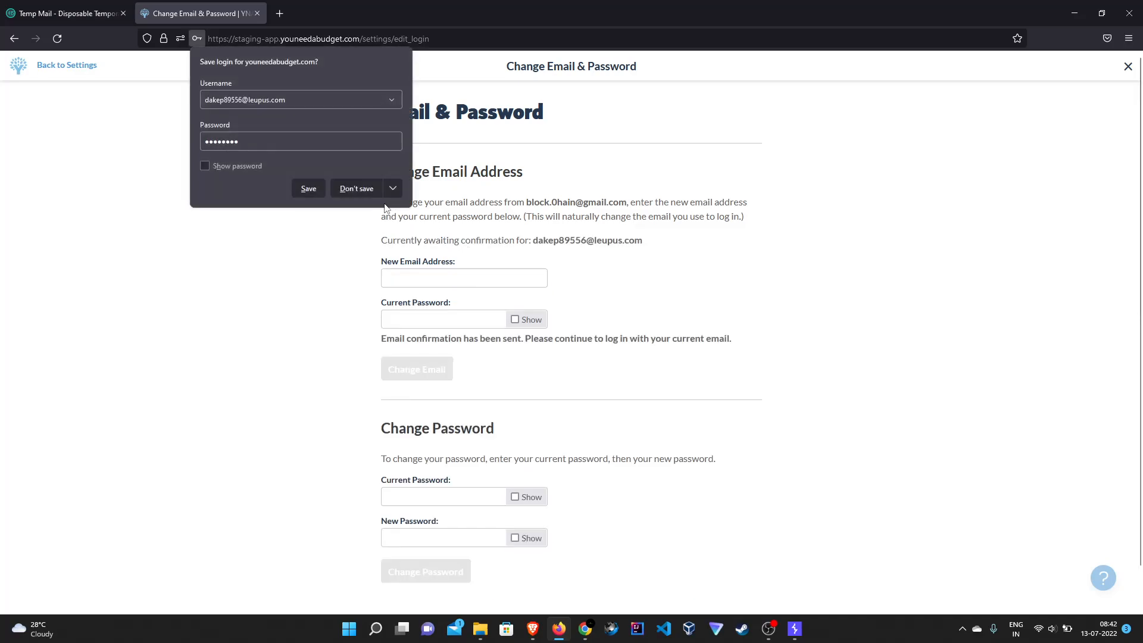
{"action": "left_click", "coordinate": [357, 189]}
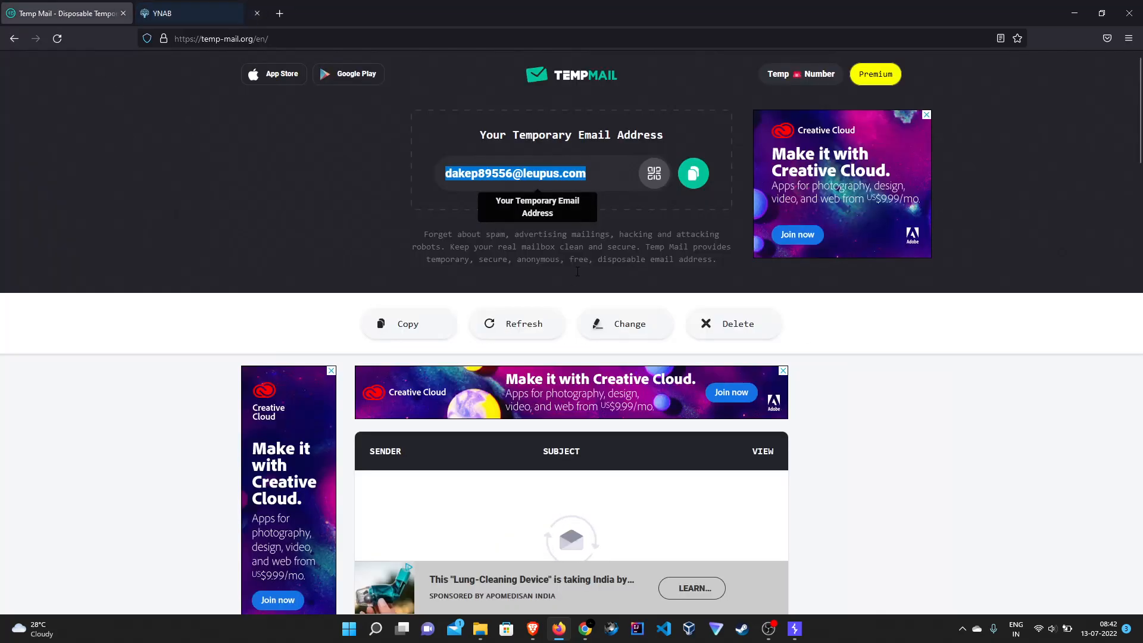
Open YNAB's message in the Temp Mail inbox and follow its Confirm your email link
{"action": "scroll", "scroll_direction": "down", "scroll_amount": 3}
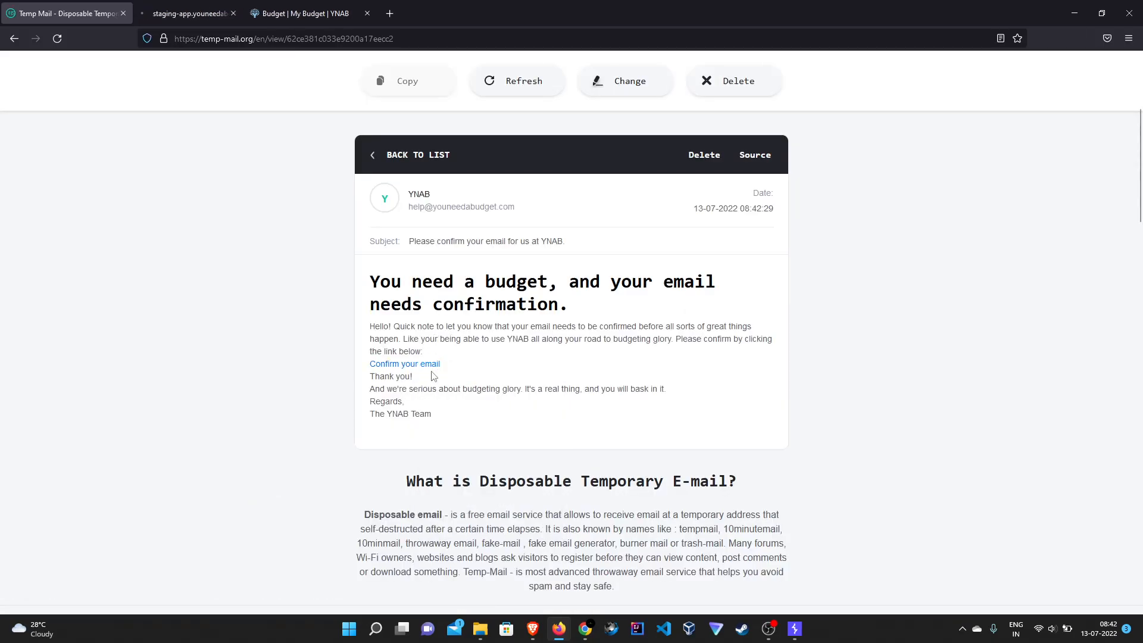
{"action": "left_click", "coordinate": [403, 364]}
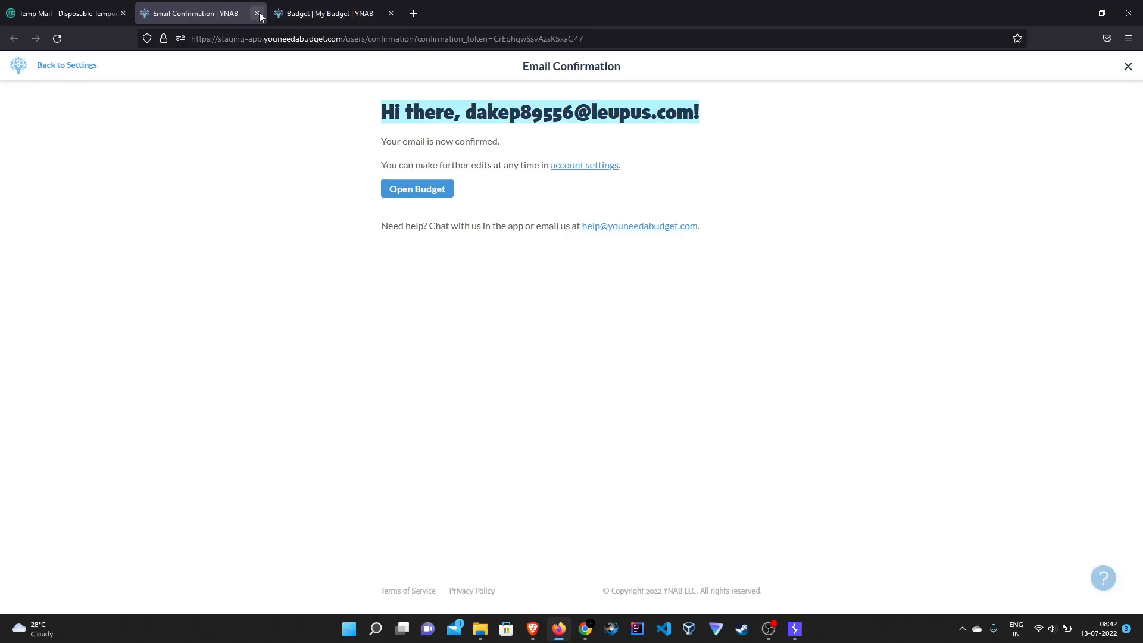
Close the confirmation tab, check Account Settings shows the temp address, and return to budget
{"action": "left_click", "coordinate": [257, 13]}
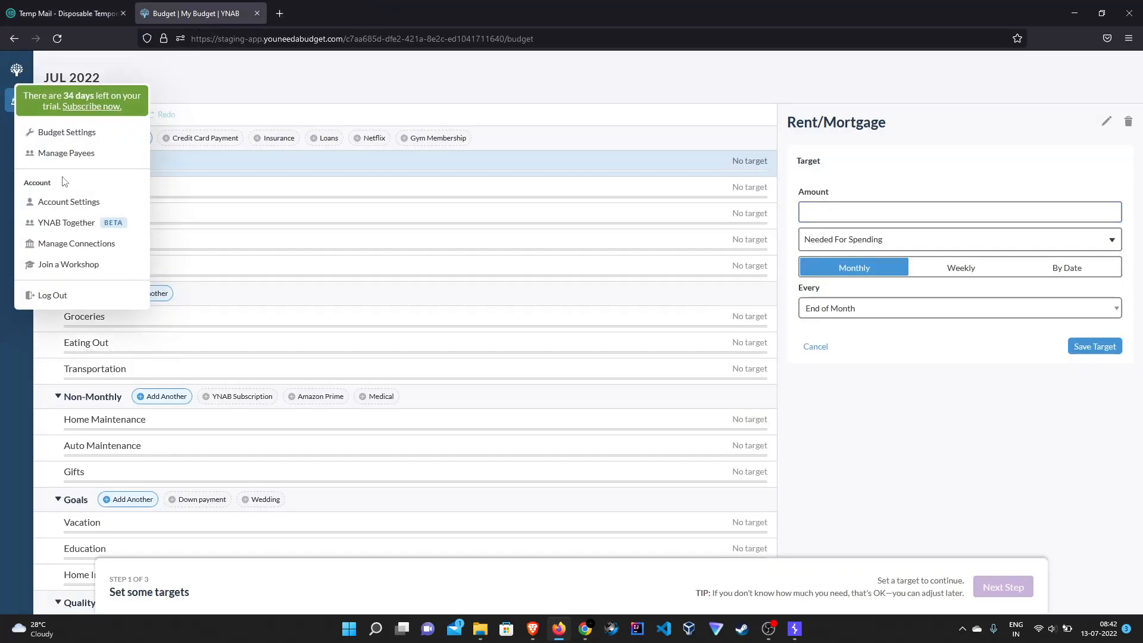
{"action": "left_click", "coordinate": [69, 202]}
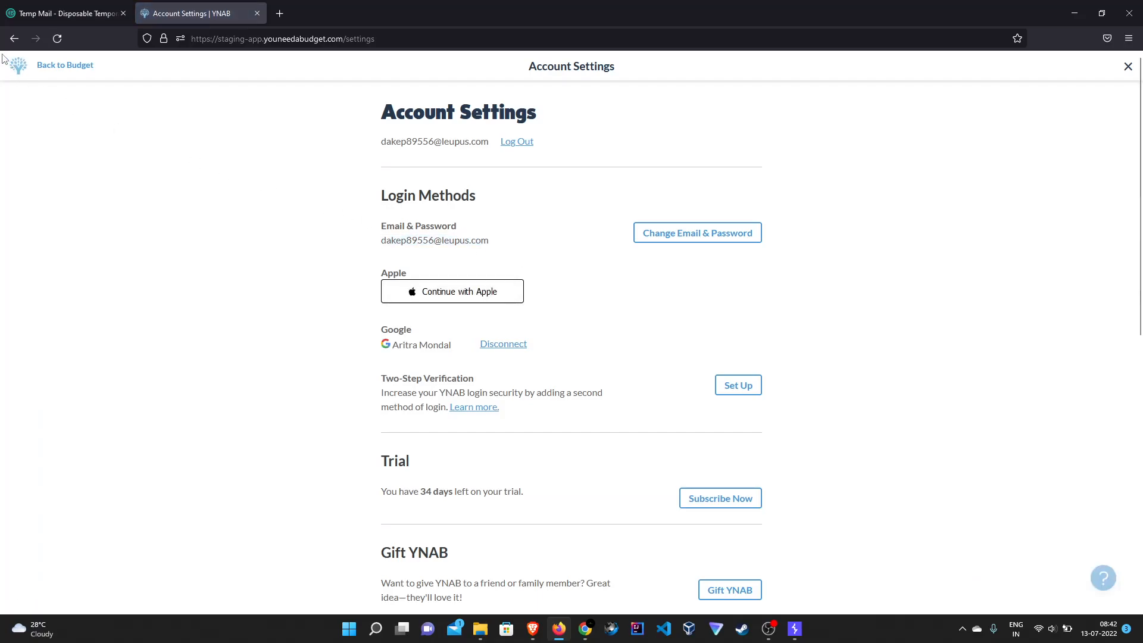
{"action": "left_click", "coordinate": [65, 65]}
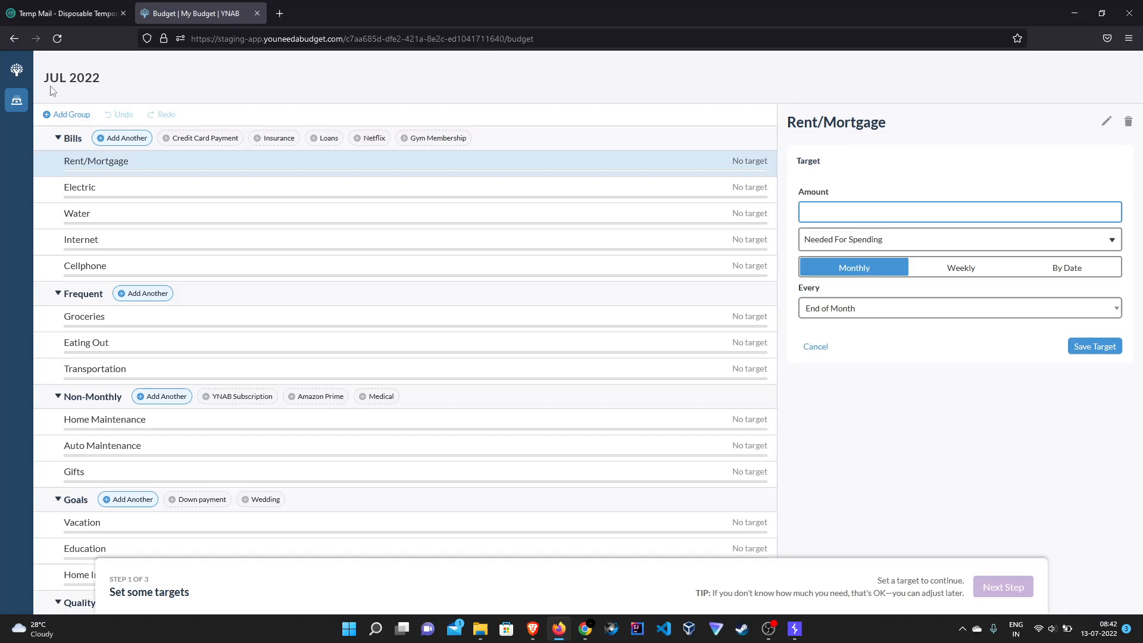
Log out of YNAB from the sidebar account menu
{"action": "left_click", "coordinate": [958, 212]}
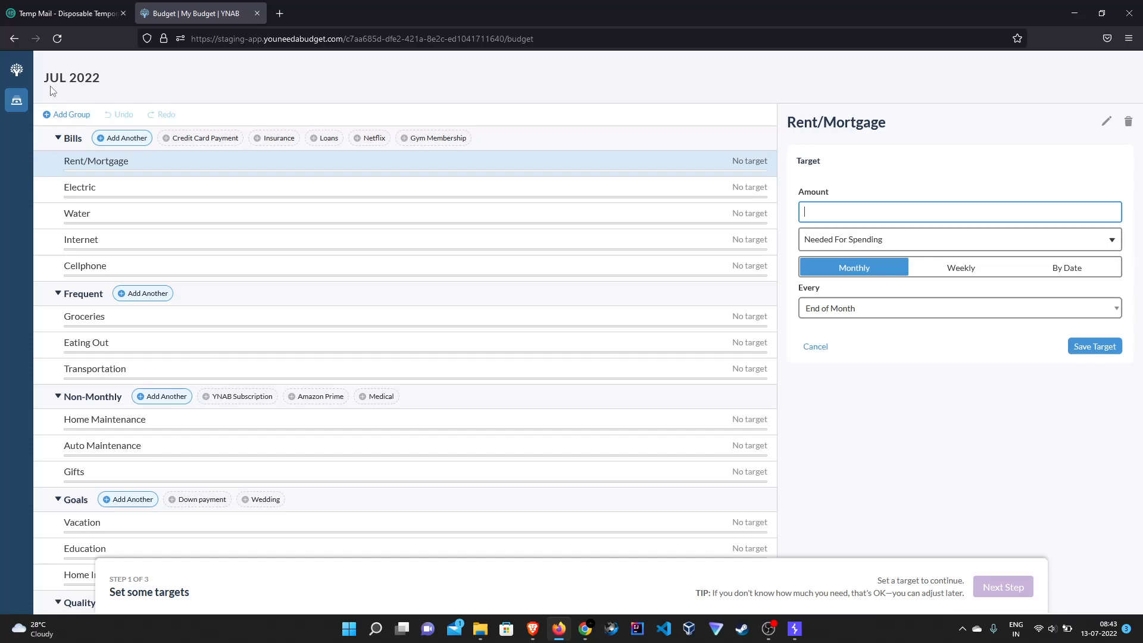
{"action": "left_click", "coordinate": [17, 69]}
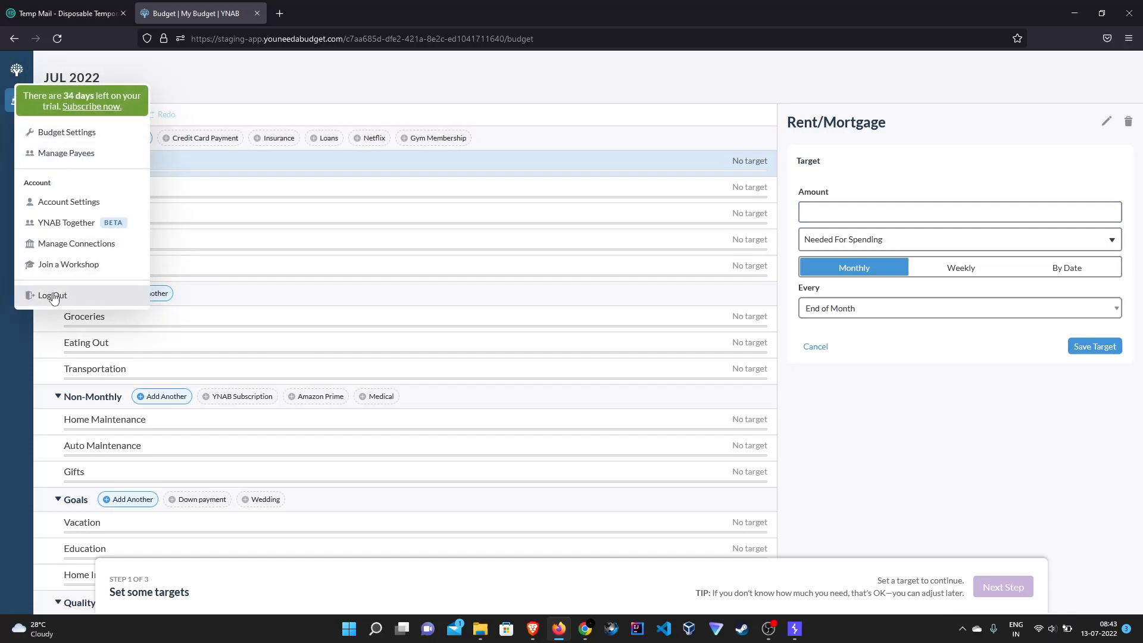
{"action": "left_click", "coordinate": [53, 294]}
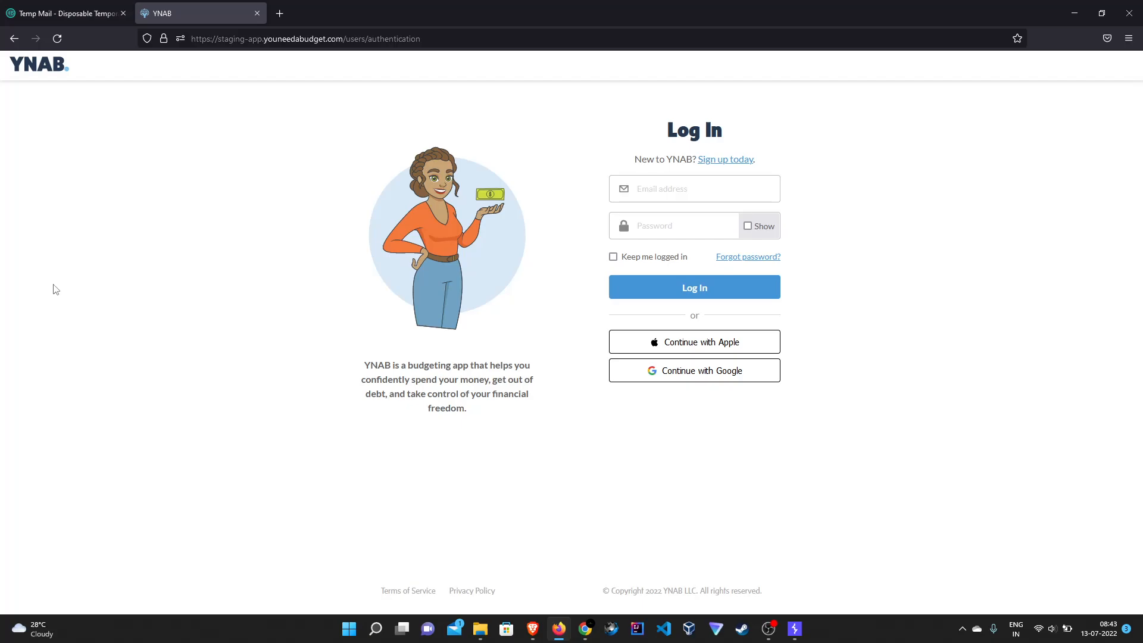
Sign back in with Continue with Google and reopen the account menu over July 2022
{"action": "left_click", "coordinate": [693, 370]}
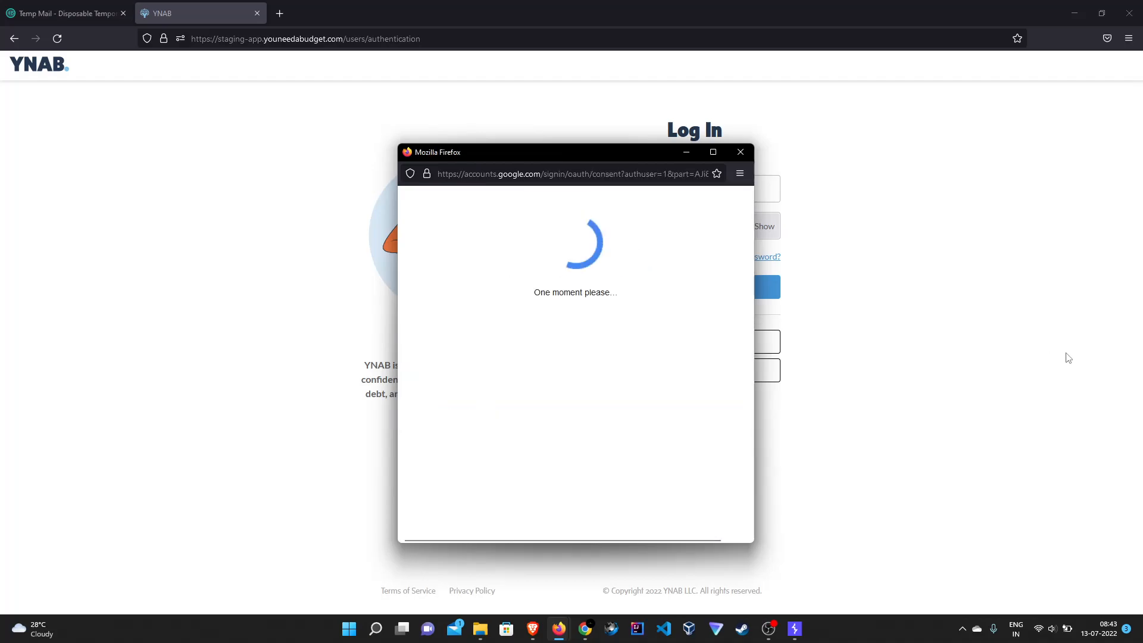
{"action": "left_click", "coordinate": [741, 152]}
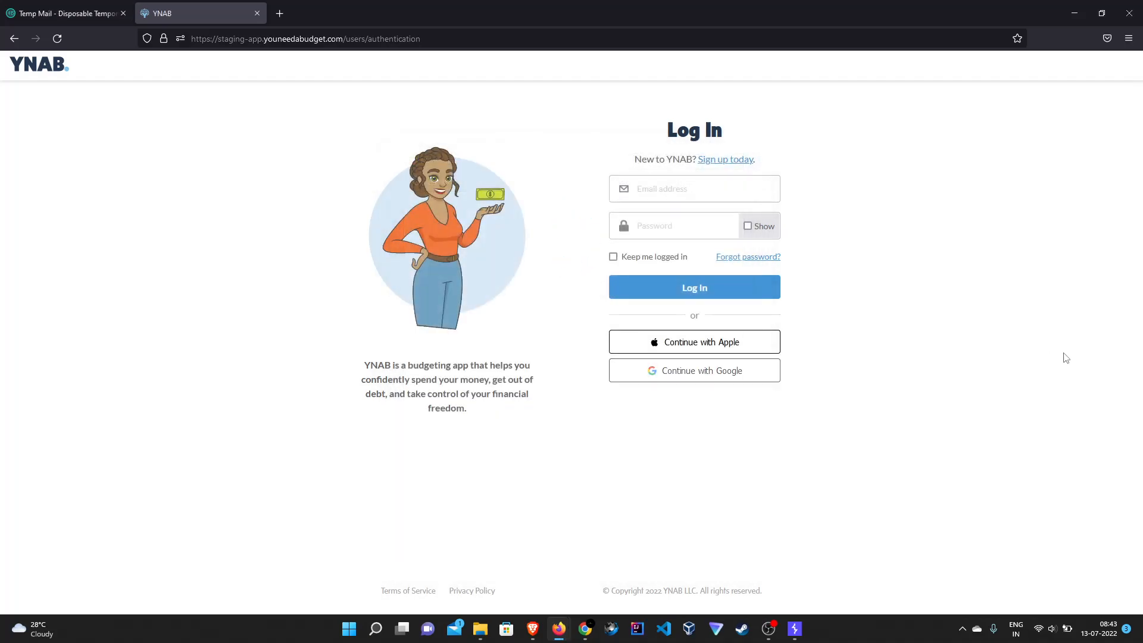
{"action": "left_click", "coordinate": [305, 38]}
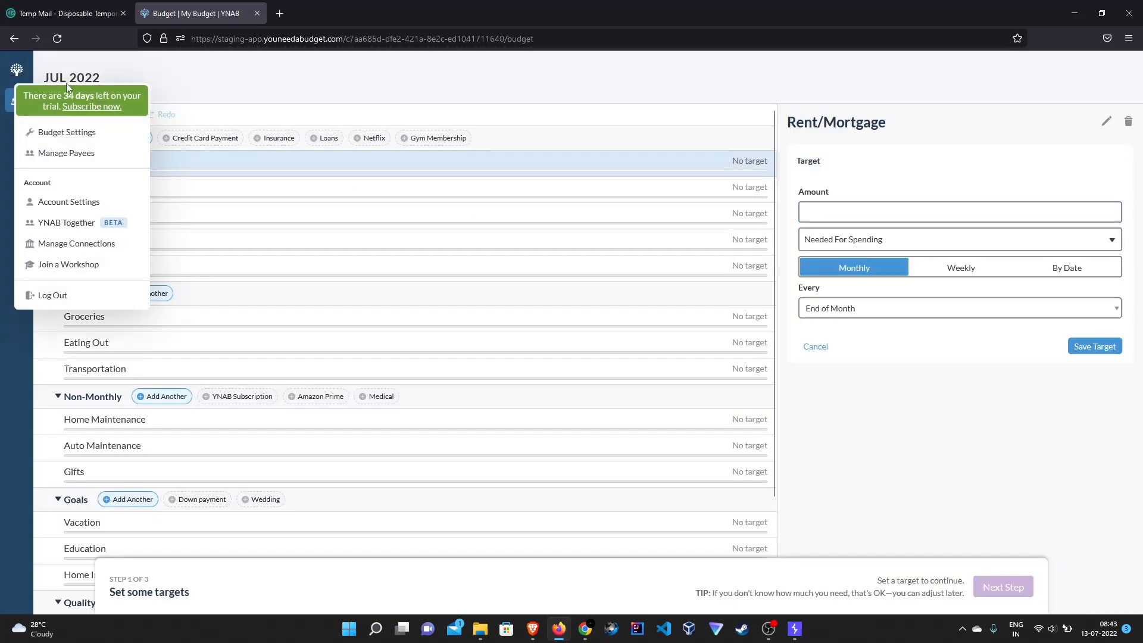
Confirm Account Settings show the temp address with Google login, then go back
{"action": "left_click", "coordinate": [69, 205]}
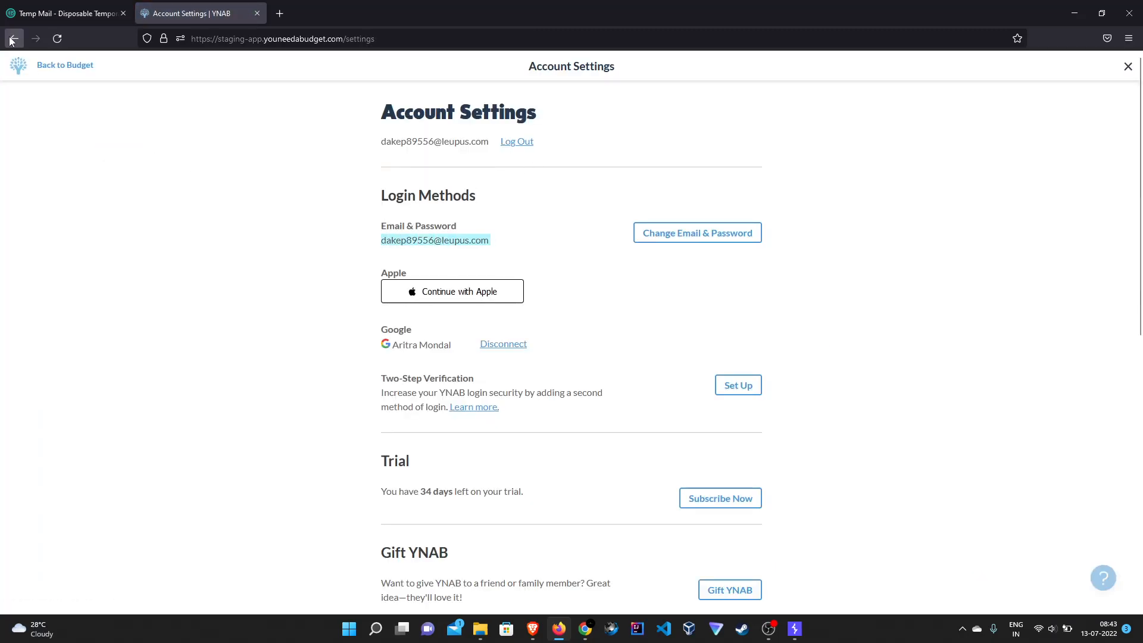
{"action": "left_click", "coordinate": [65, 65]}
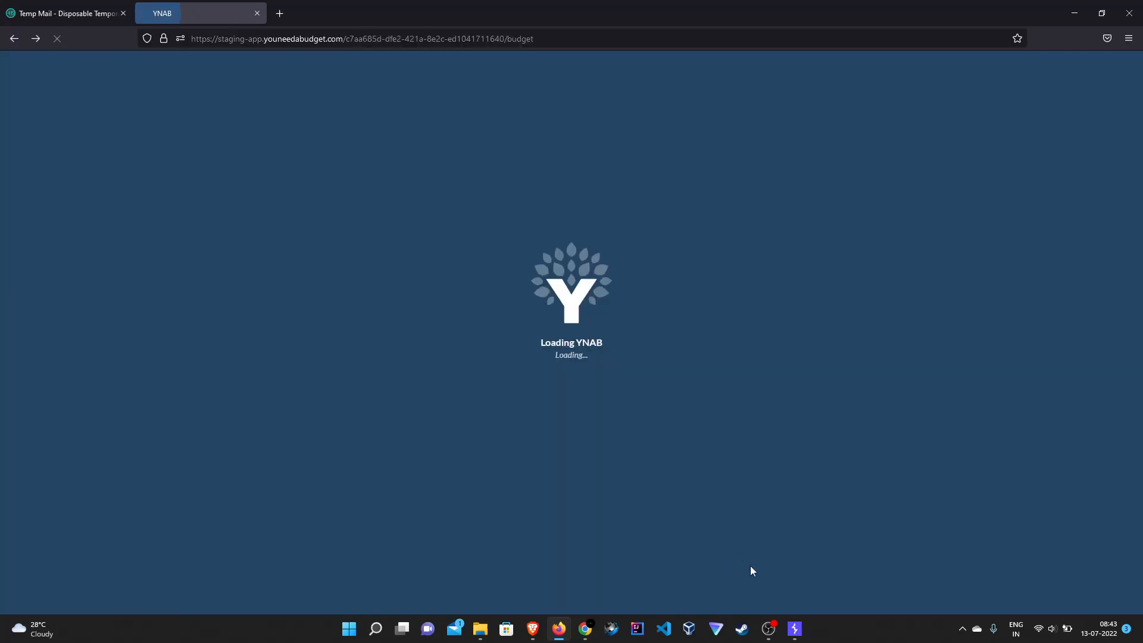